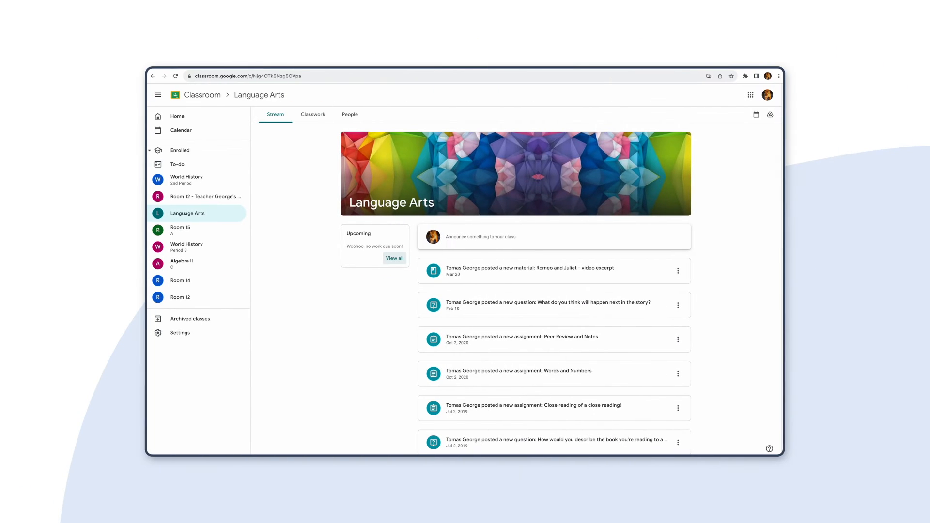
View the To do list of overdue, upcoming and undated assignments, then move to My files
{"action": "scroll", "scroll_direction": "down", "scroll_amount": 3}
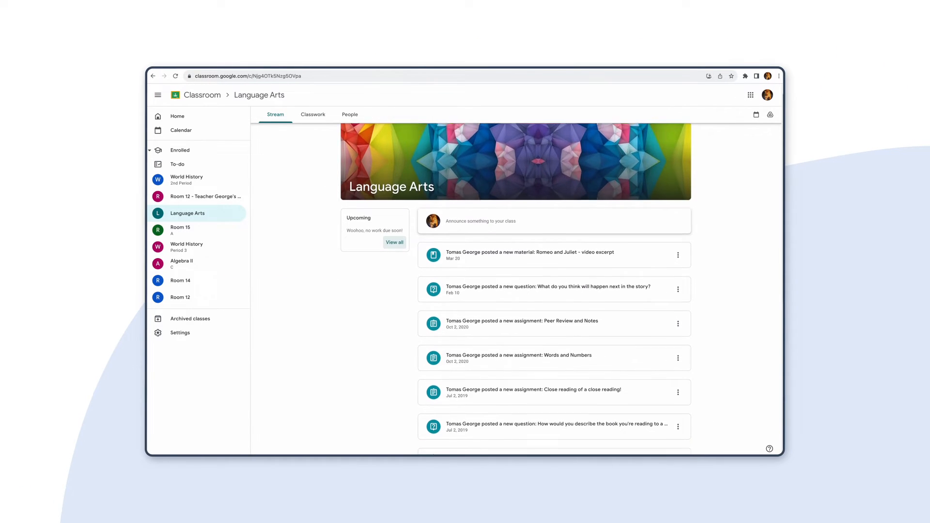
{"action": "scroll", "scroll_direction": "down", "scroll_amount": 3}
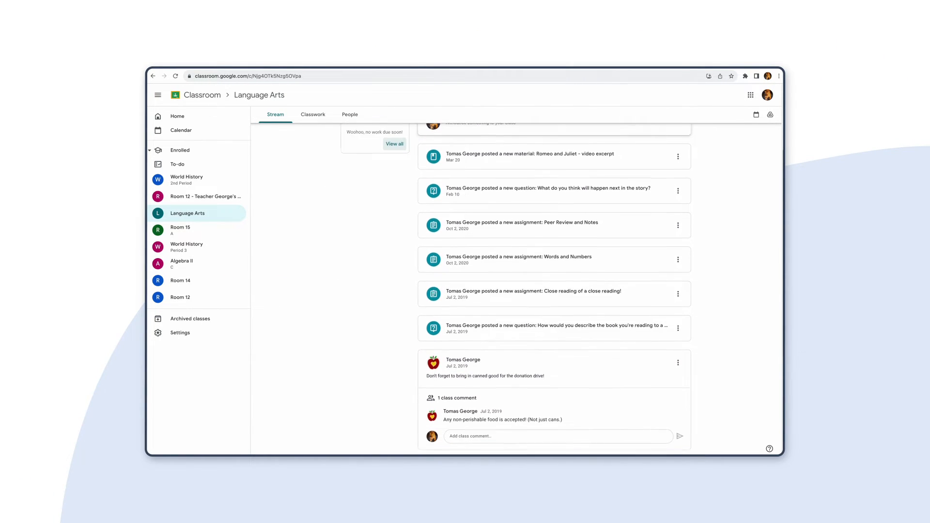
{"action": "scroll", "scroll_direction": "down", "scroll_amount": 3}
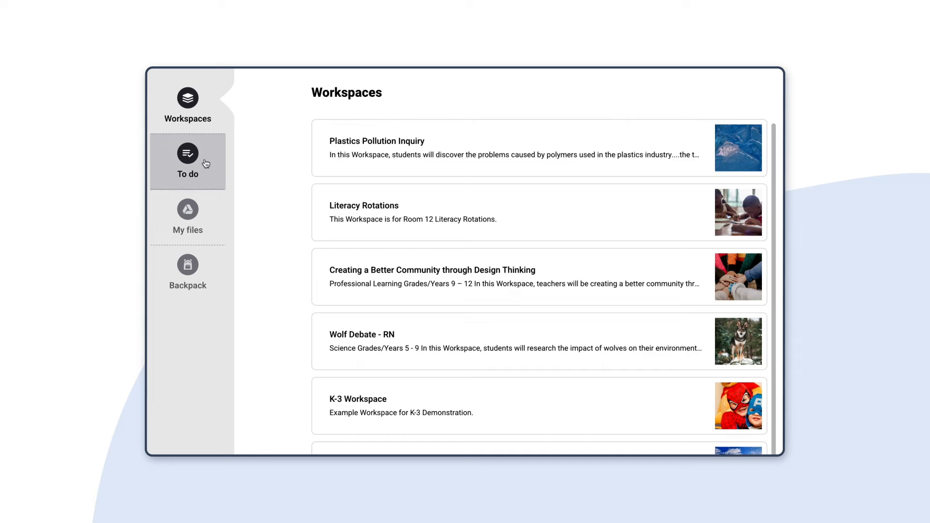
{"action": "left_click", "coordinate": [188, 161]}
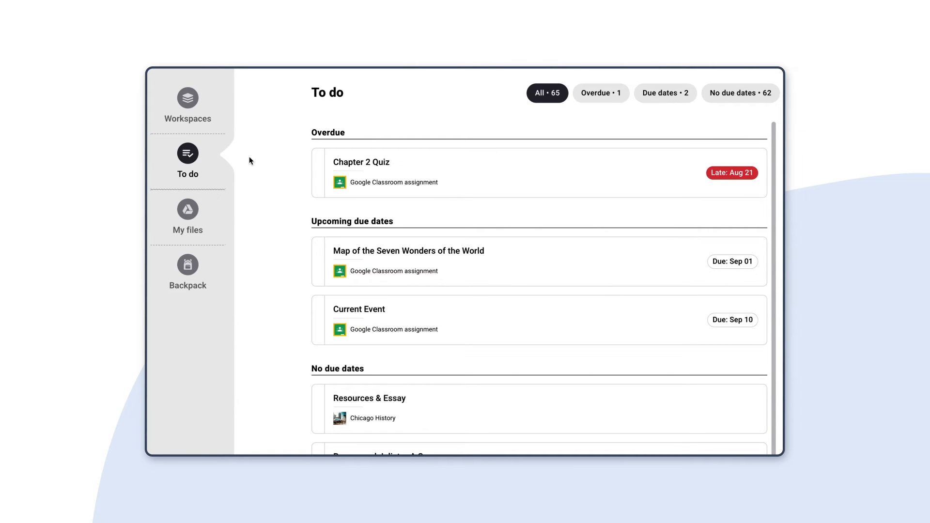
{"action": "left_click", "coordinate": [576, 119]}
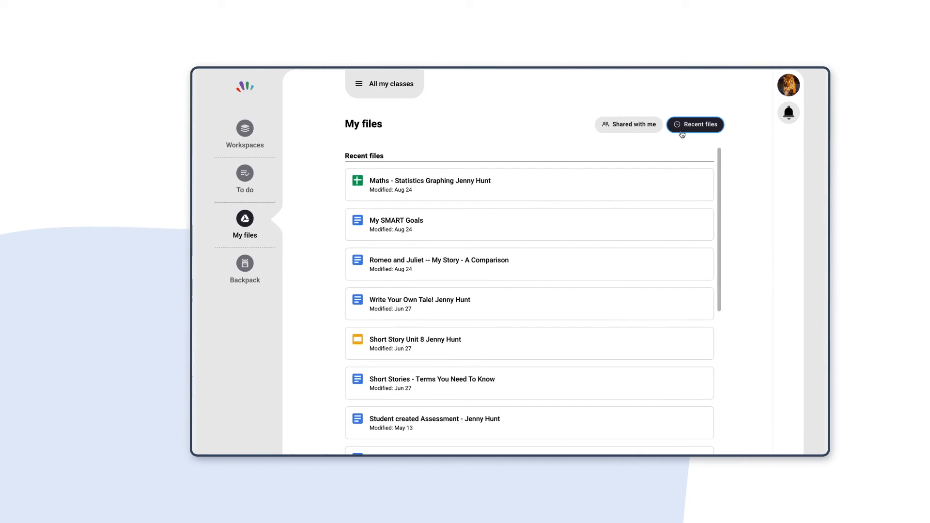
Show recent files, then return to the All To do list for every class
{"action": "left_click", "coordinate": [244, 180]}
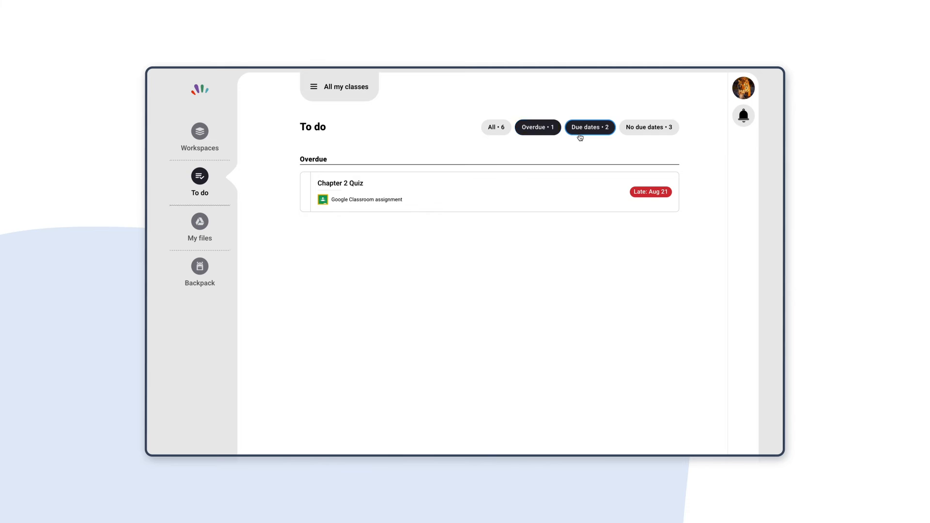
{"action": "left_click", "coordinate": [495, 127]}
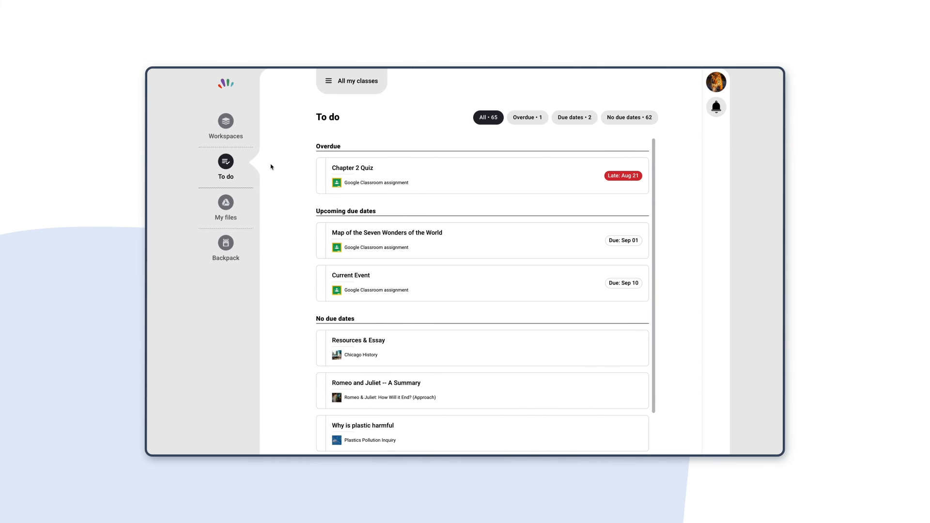
{"action": "left_click", "coordinate": [350, 81]}
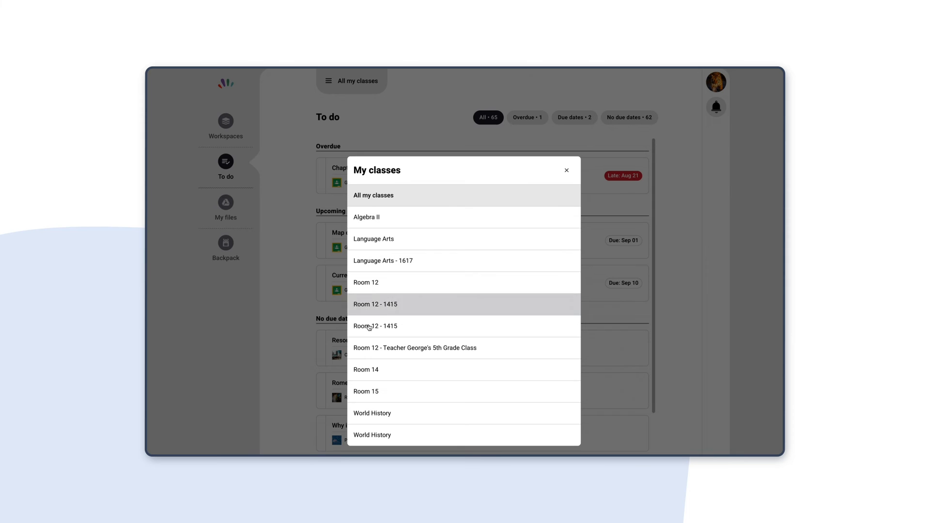
Filter the To do list to Room 12 - Teacher George's 5th Grade Class
{"action": "left_click", "coordinate": [414, 348]}
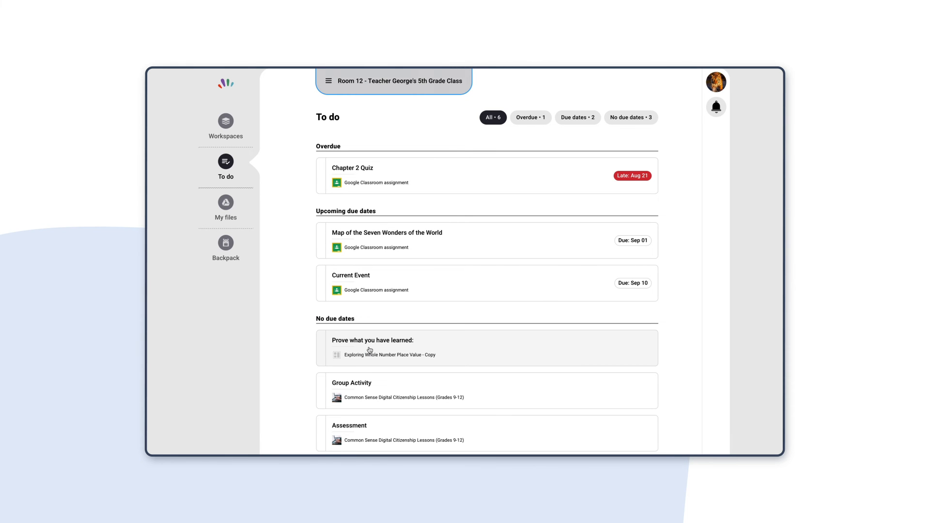